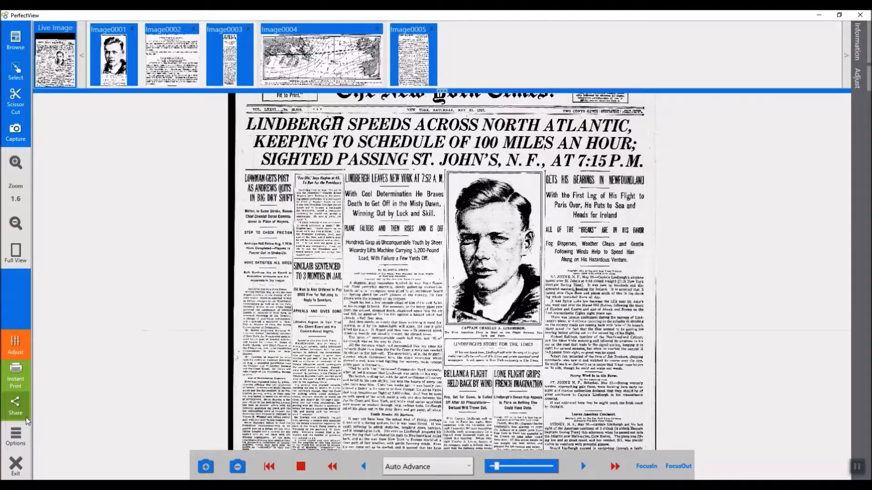
Show Share's Disk settings, saving the five clippings to C:\Images\show test as compressed multipage PDF.
click(15, 406)
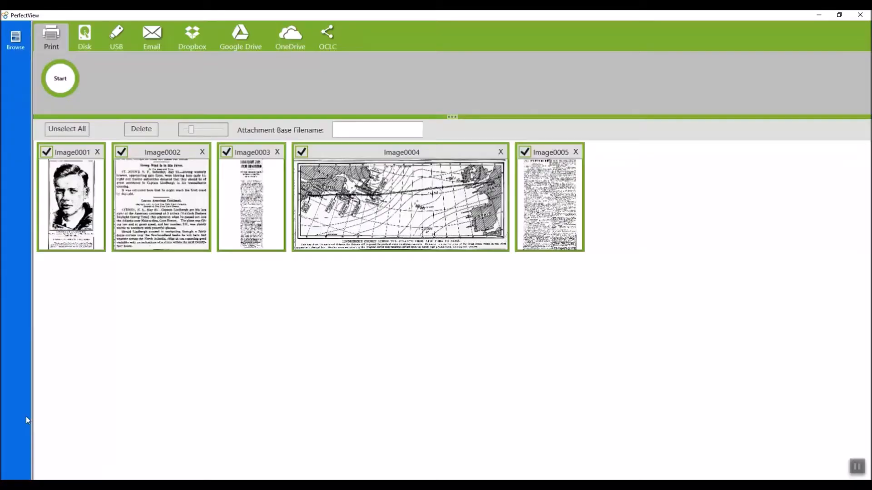
mouse_move(109, 82)
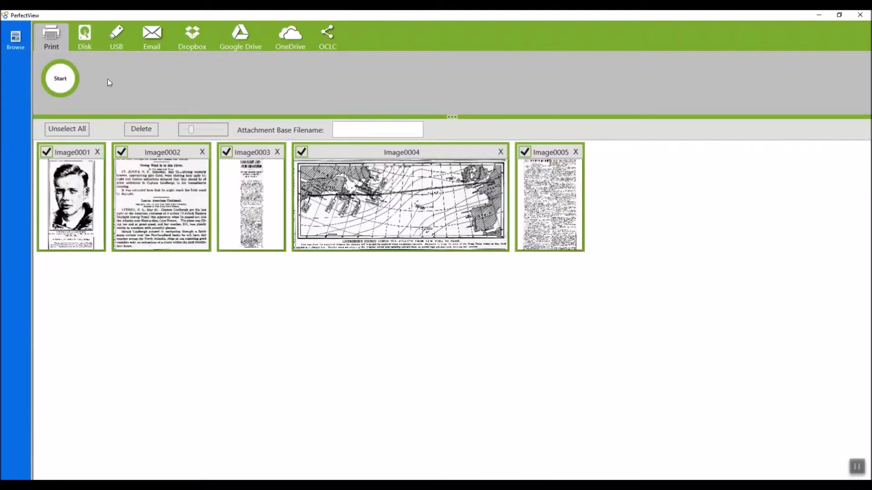
click(376, 129)
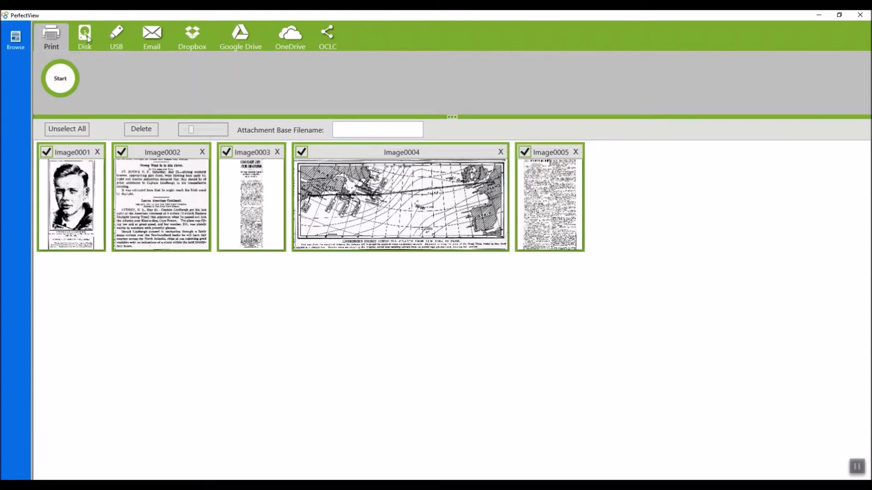
click(85, 36)
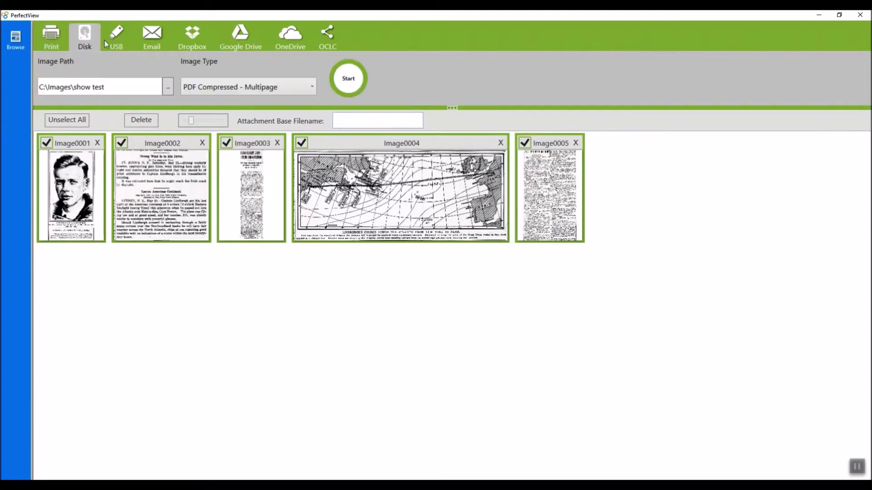